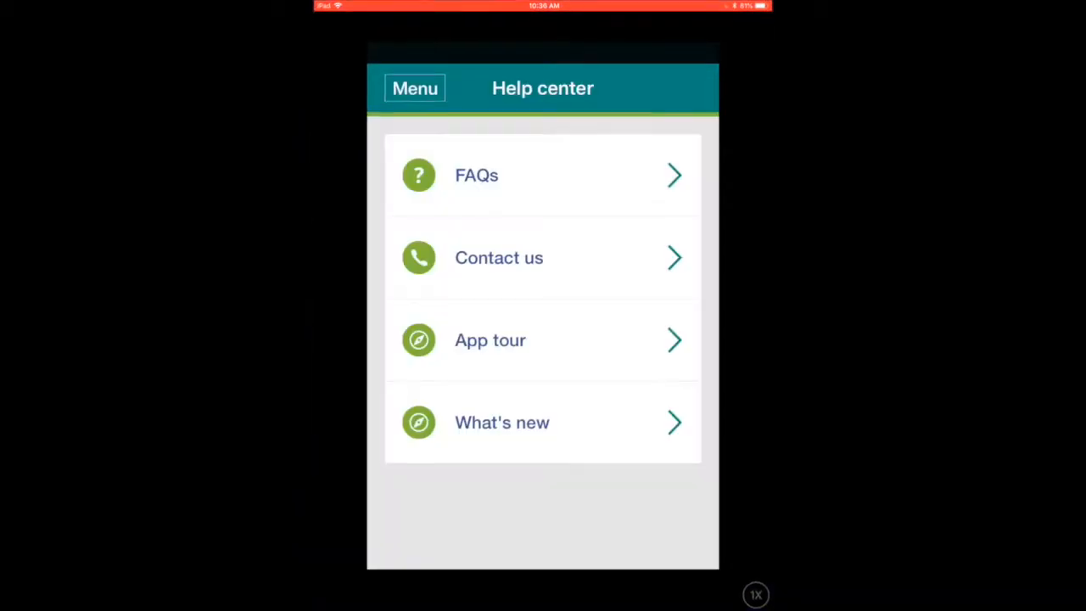
From the Menu choose Log in and review the login form with the user name filled
click(414, 88)
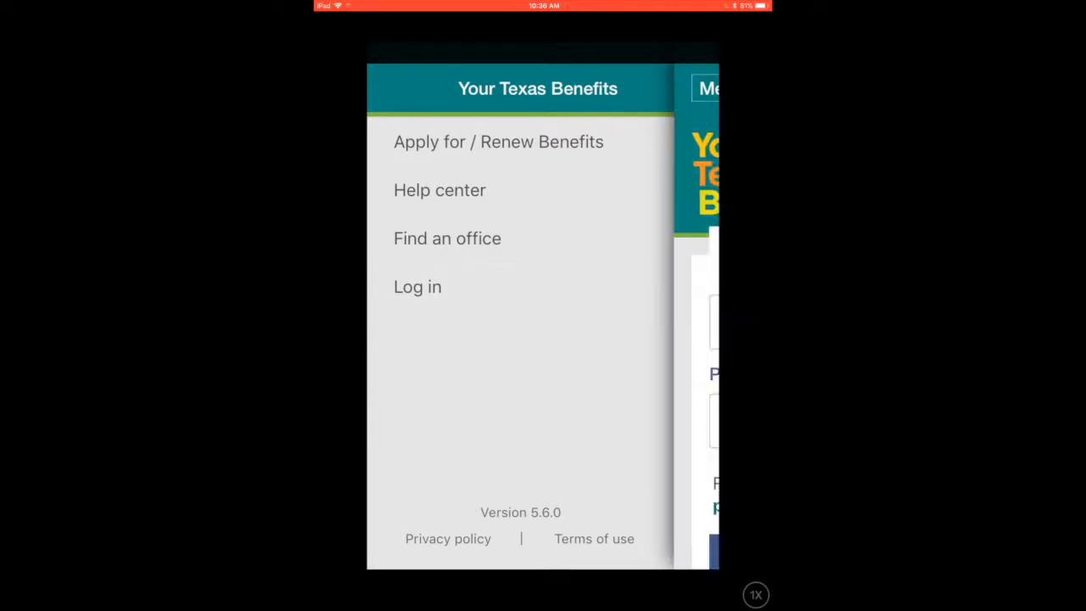
click(418, 285)
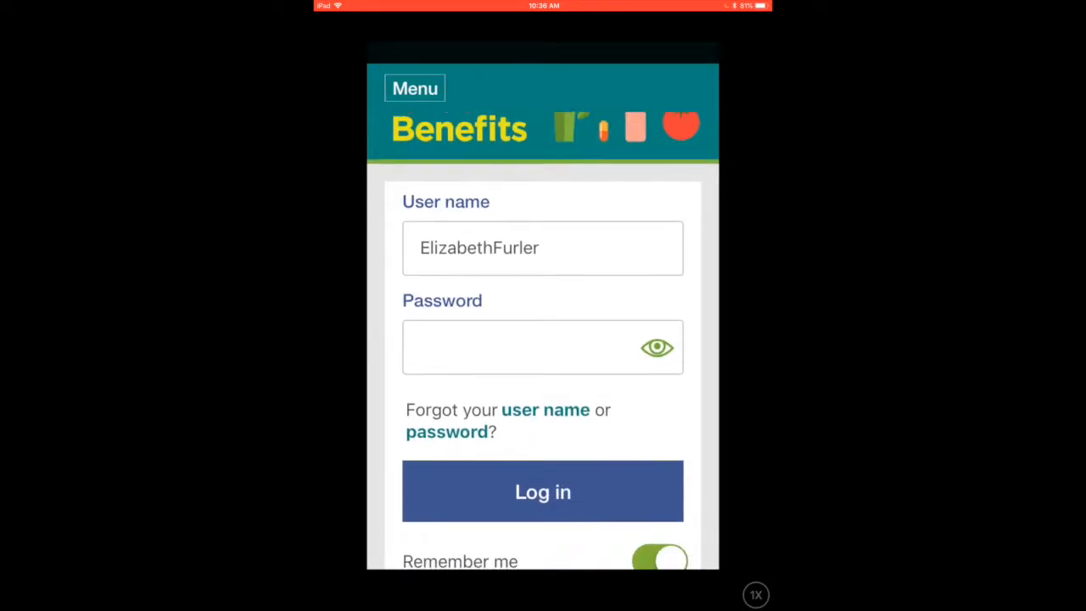
scroll(down, 3)
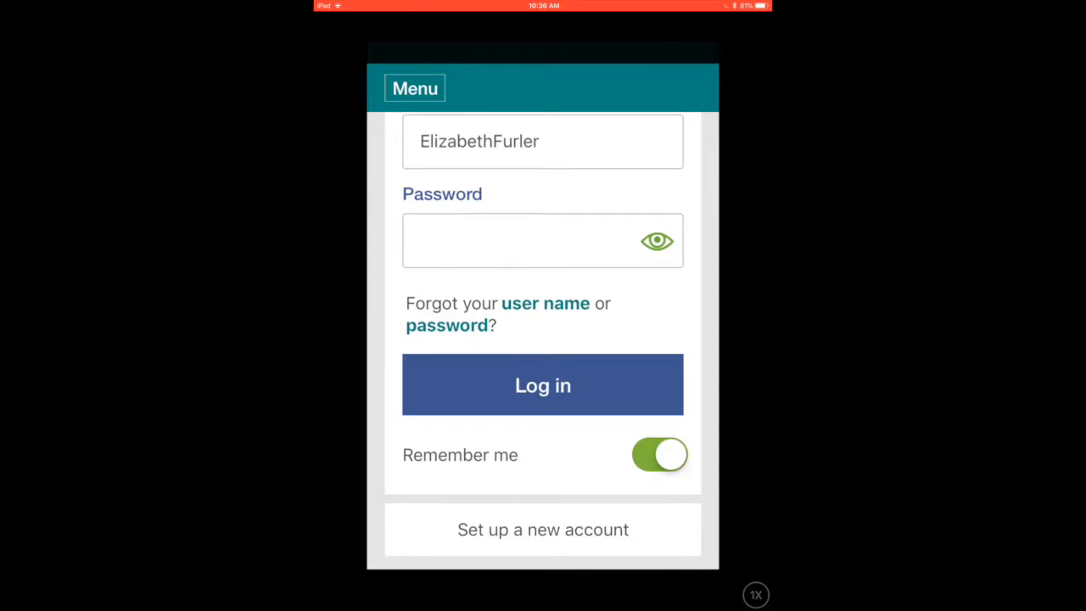
click(543, 530)
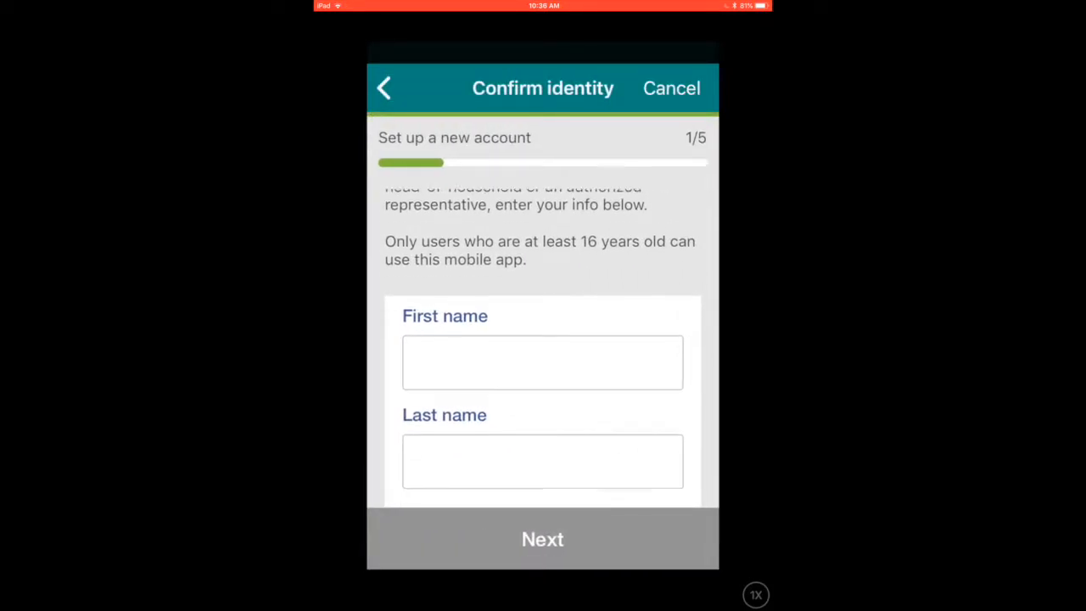
scroll(down, 3)
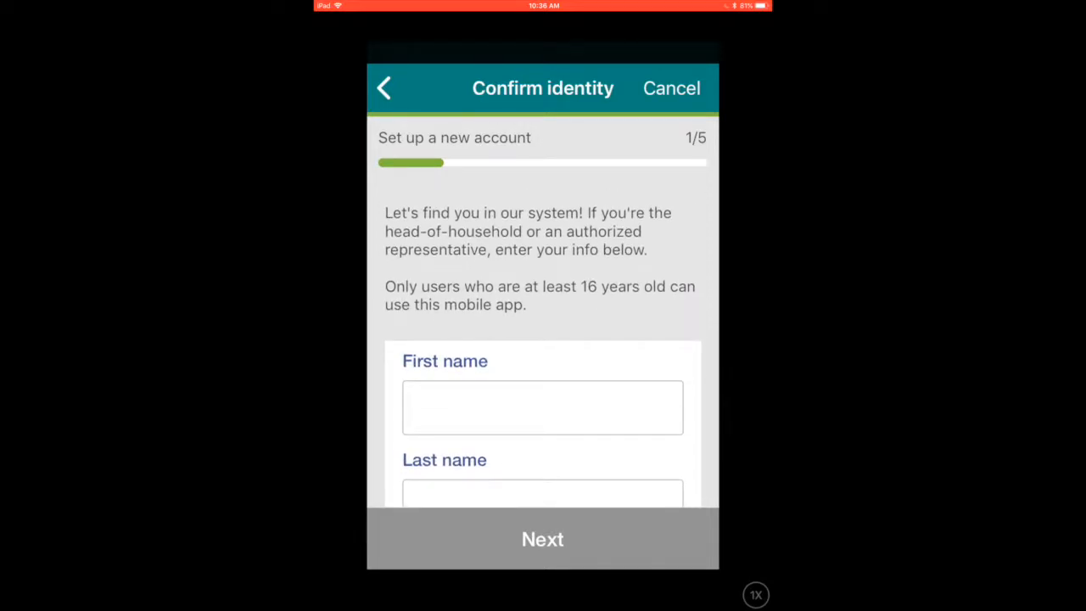
click(384, 88)
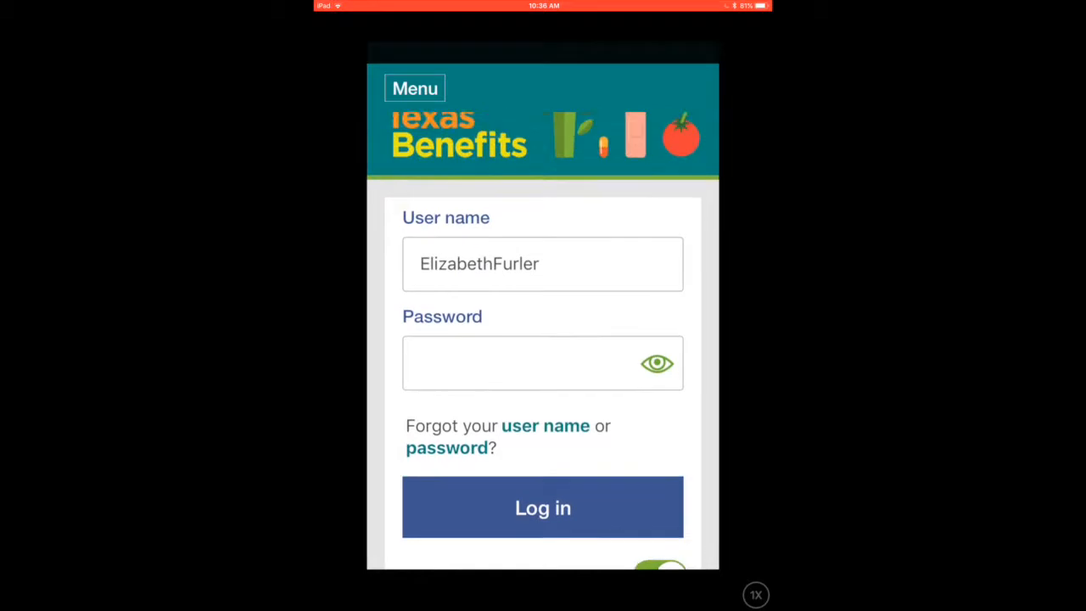
Choose Apply for / Renew Benefits from the Menu, bringing up the leave-for-website prompt
scroll(down, 3)
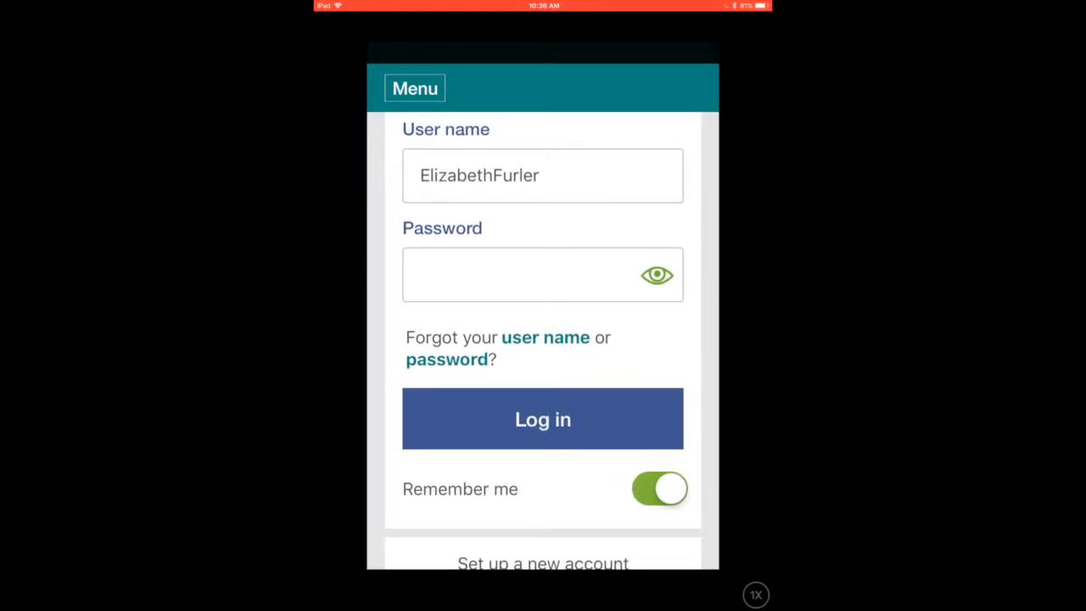
scroll(down, 3)
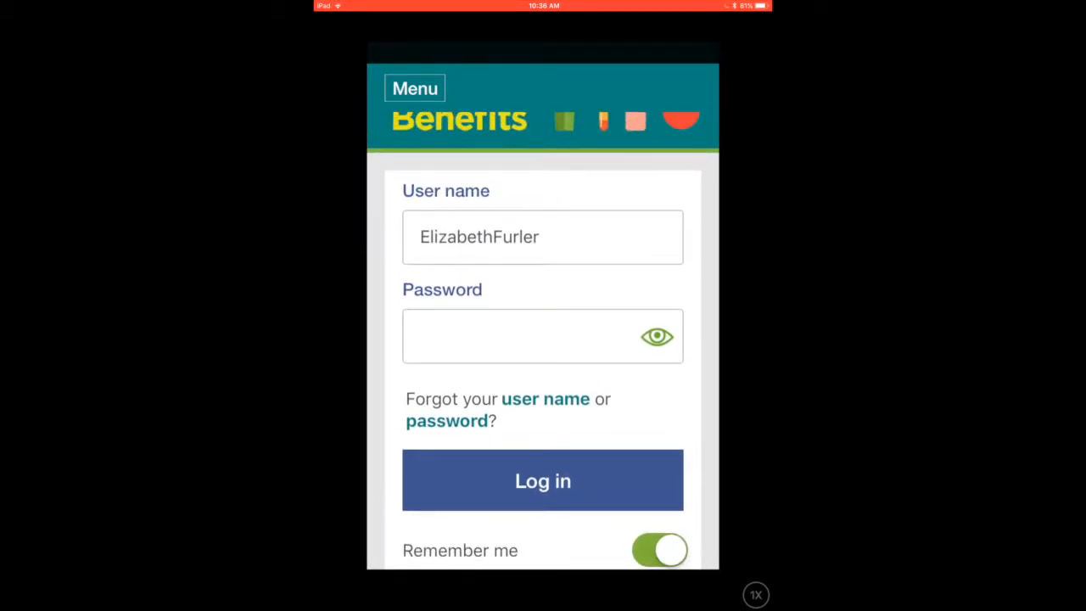
click(414, 88)
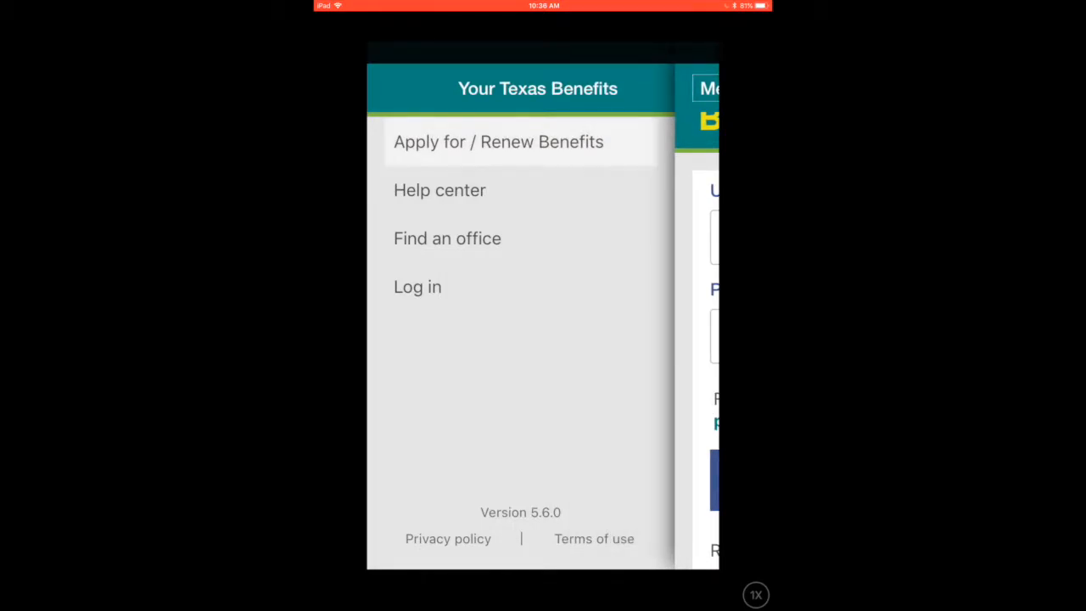
click(499, 142)
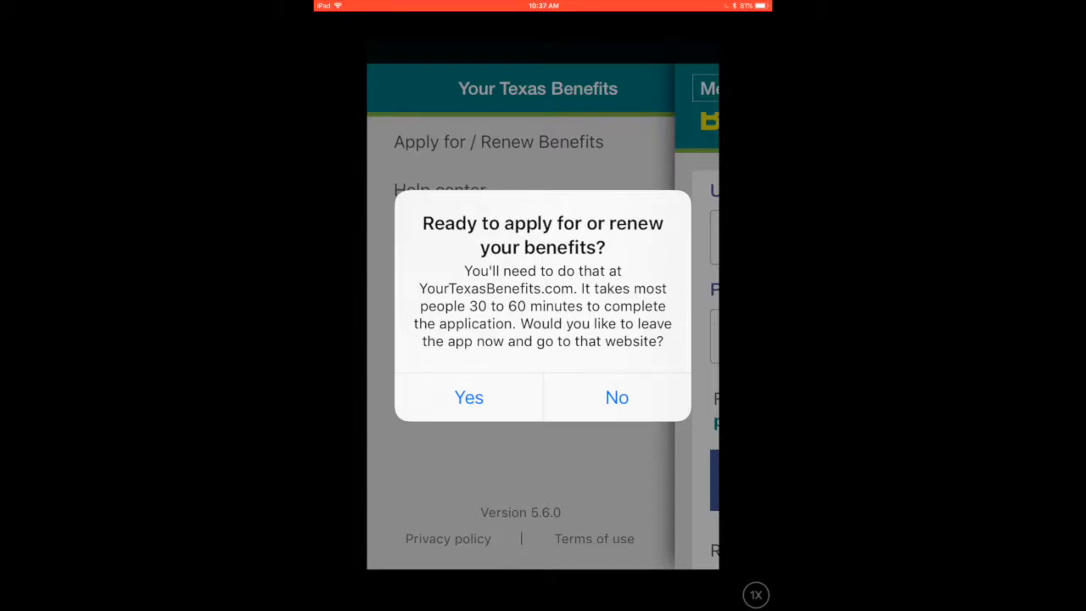
Confirm Yes to view YourTexasBenefits.com in Safari, then reopen the Your Texas Benefits app
click(469, 397)
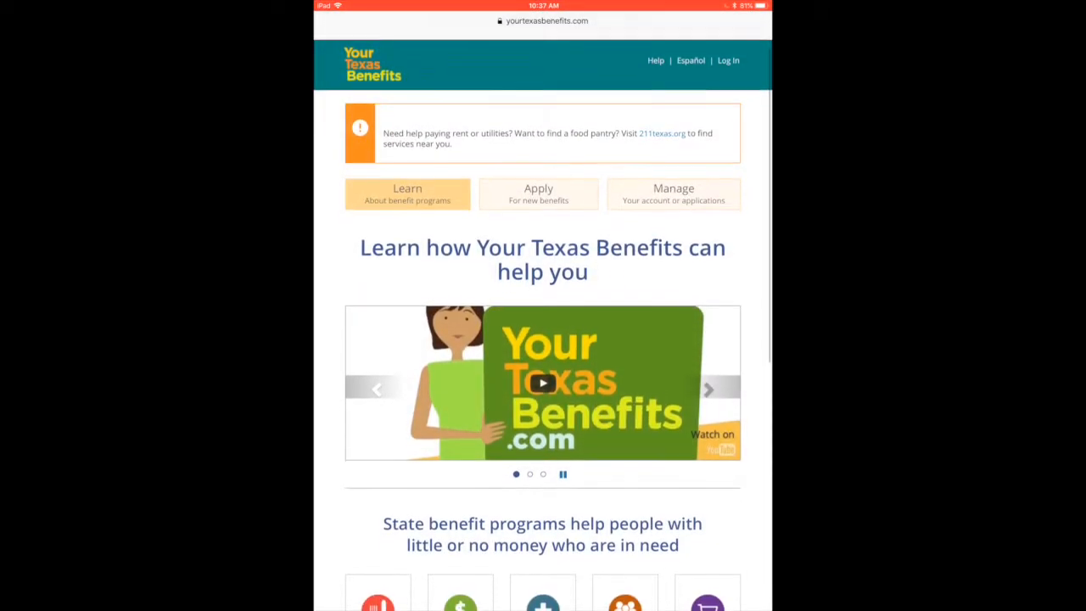
scroll(down, 3)
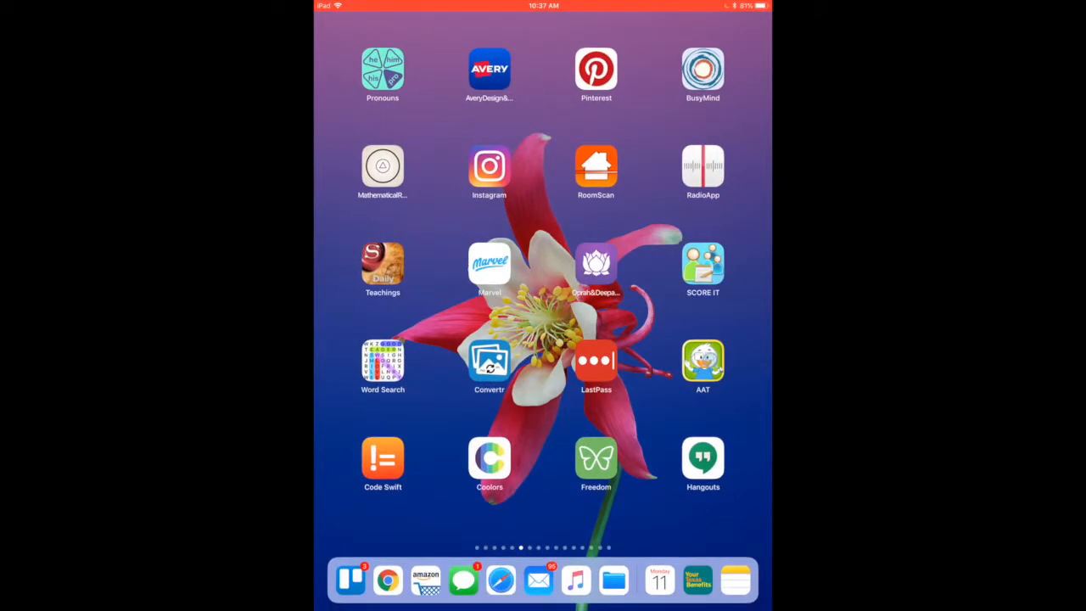
click(696, 580)
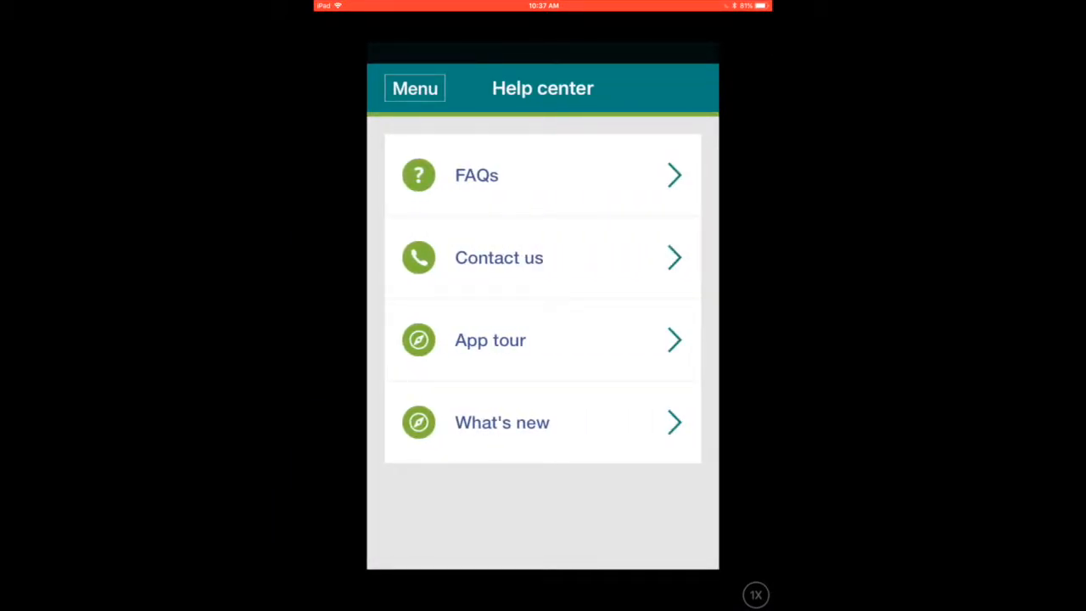
click(475, 175)
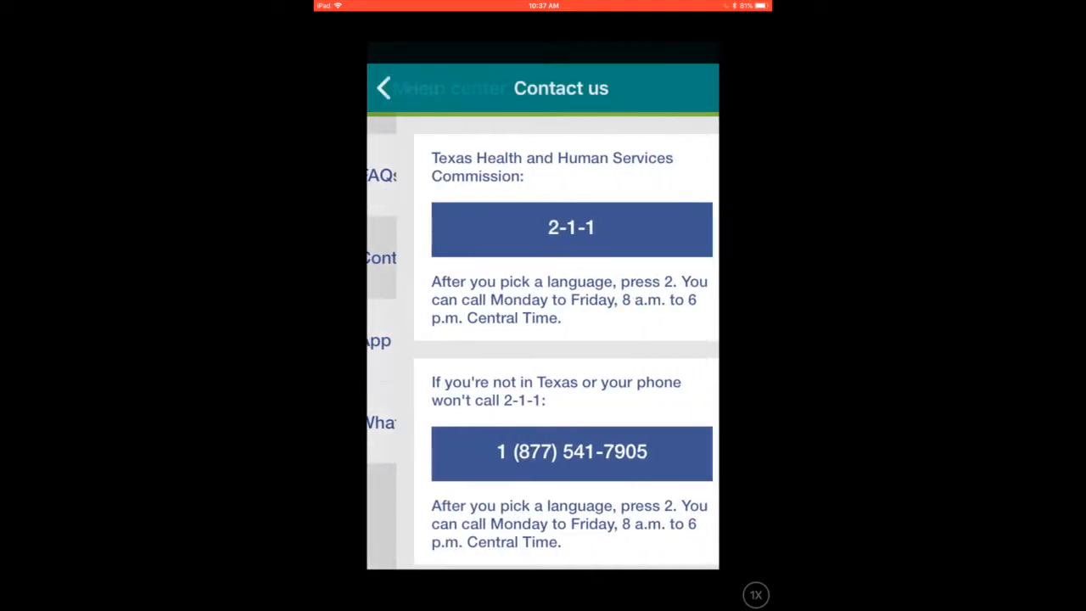
scroll(down, 3)
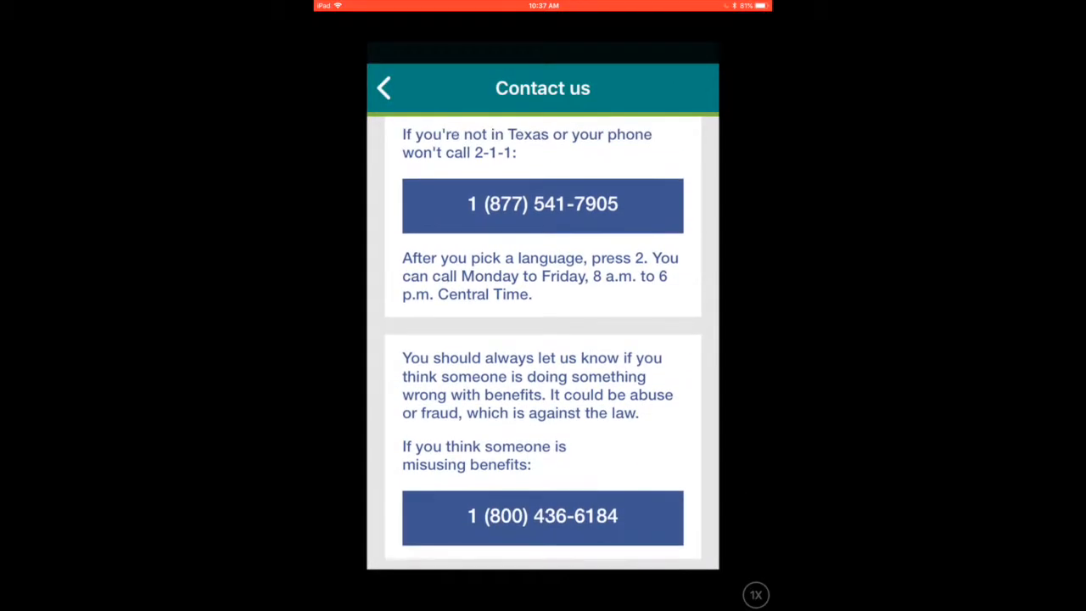
click(384, 88)
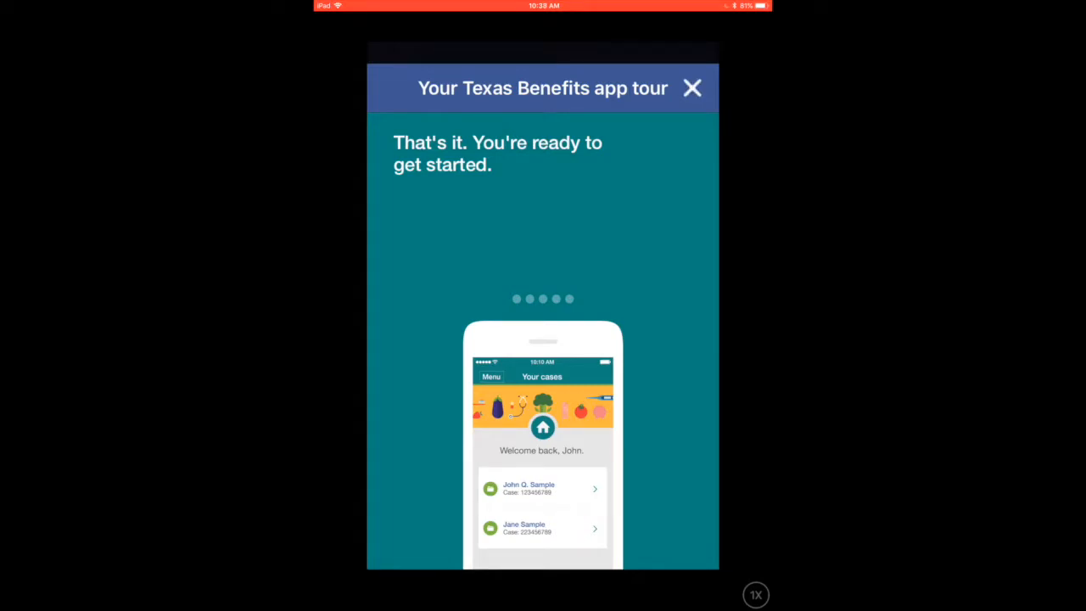
click(692, 89)
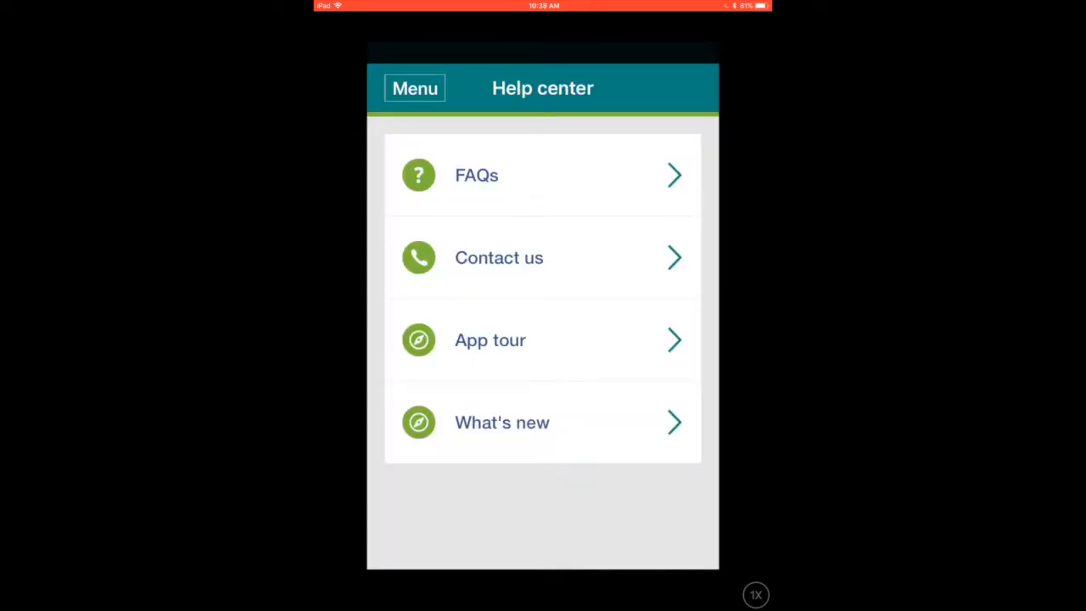